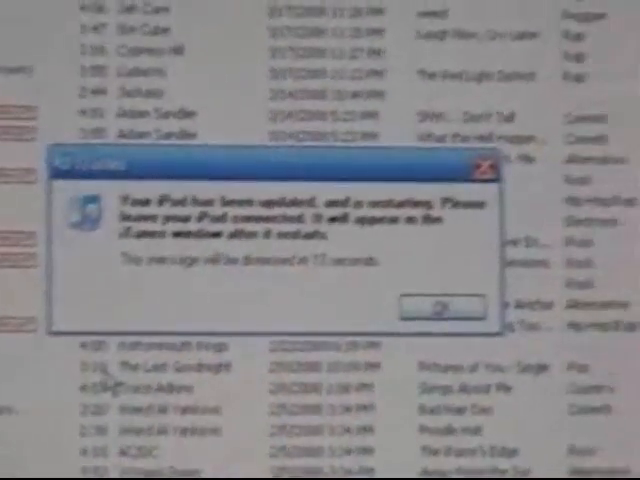
- Dismiss the 'Your iPod has been updated' notice in iTunes
click(440, 304)
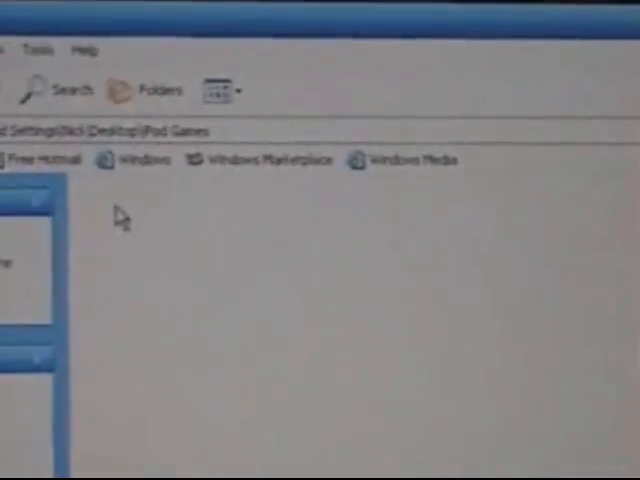
- Create a new folder inside the iPod Games folder via the context menu
right_click(120, 218)
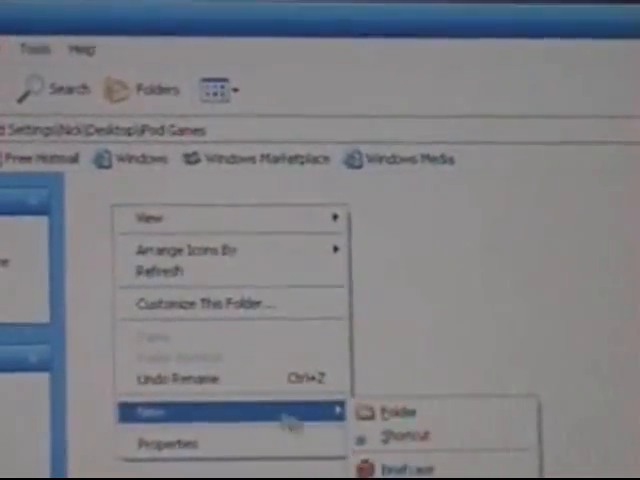
click(396, 406)
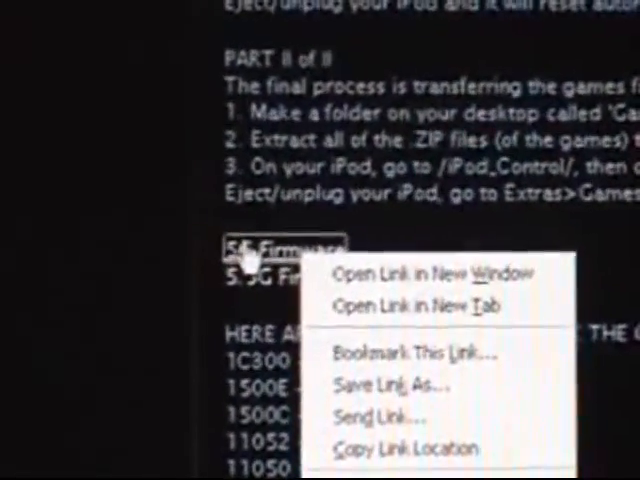
mouse_move(444, 300)
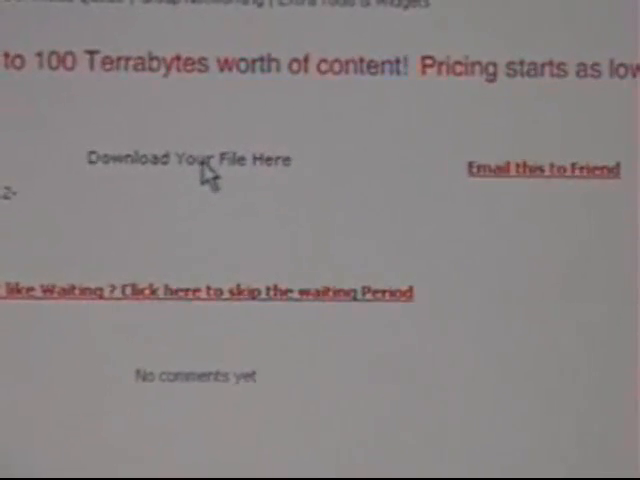
- Download the 5G firmware archive and save it to disk
click(196, 158)
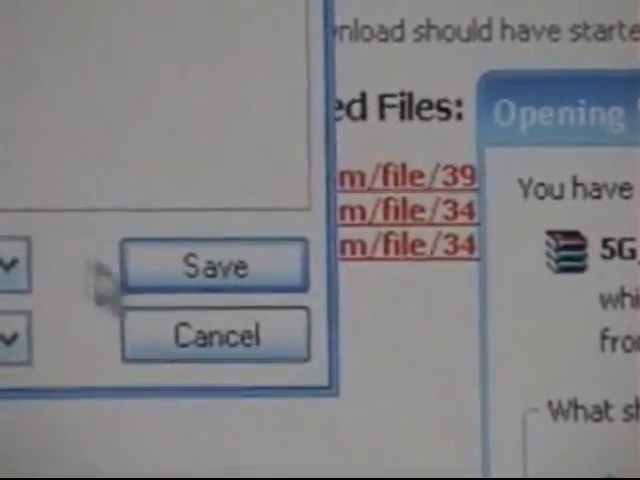
click(212, 264)
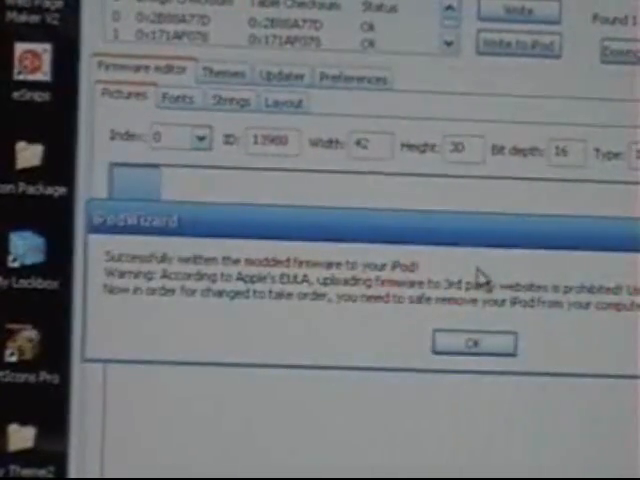
- Acknowledge iPod Wizard's firmware-written-successfully message
click(468, 344)
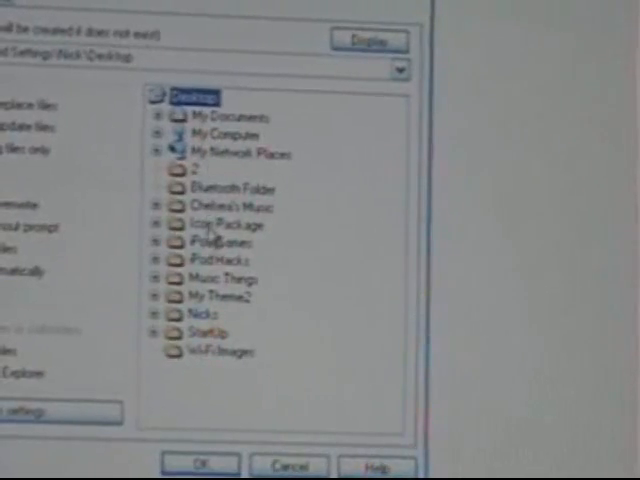
- Choose the iPod Games folder as the WinRAR extraction destination
click(156, 240)
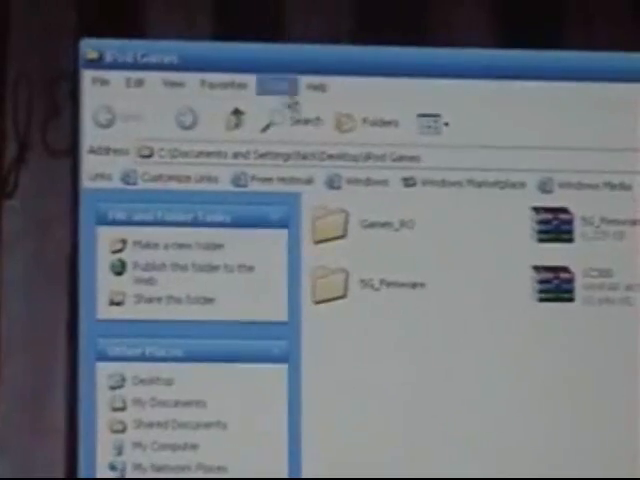
- Bring up Folder Options from the Tools menu of the iPod Games window
click(284, 92)
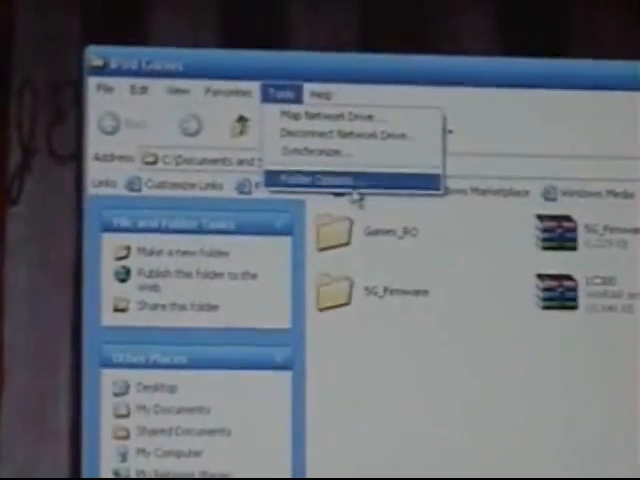
click(326, 180)
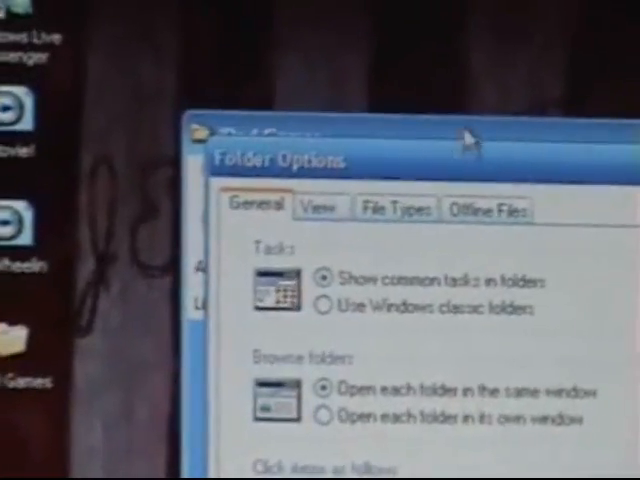